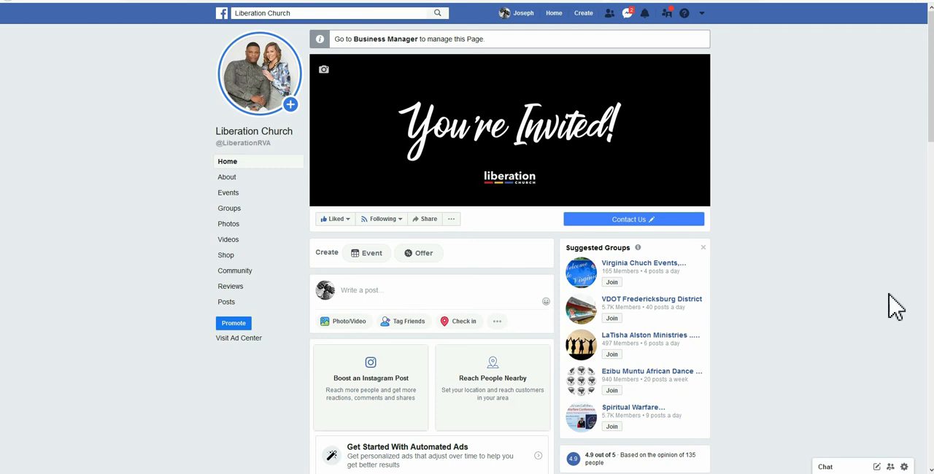
{"action": "mouse_move", "coordinate": [409, 47]}
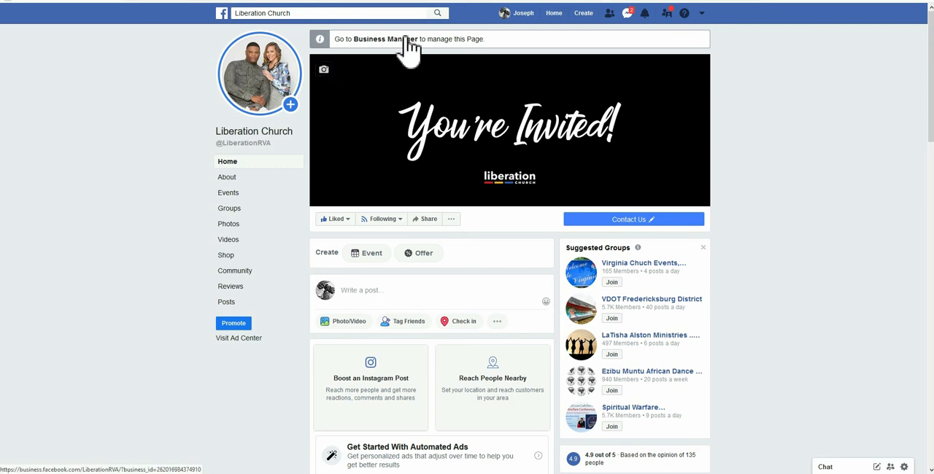
- Follow the top notice's Business Manager link to manage the Liberation Church page there
{"action": "left_click", "coordinate": [380, 38]}
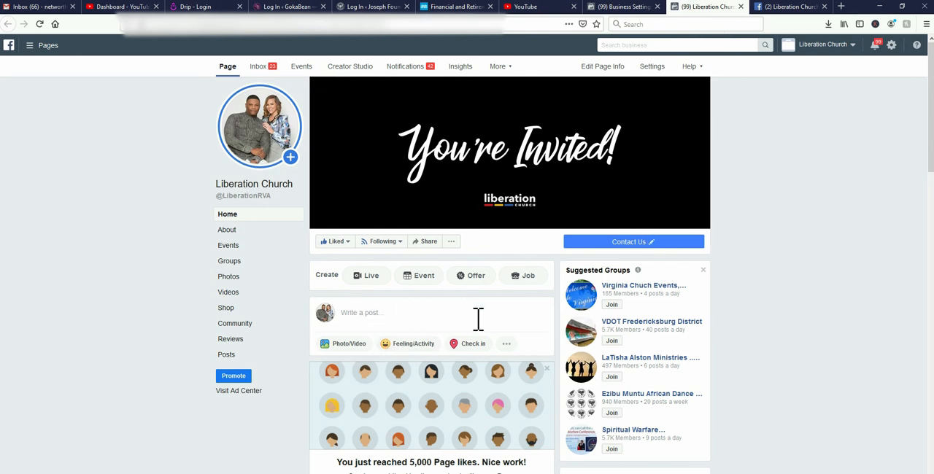
{"action": "mouse_move", "coordinate": [817, 324]}
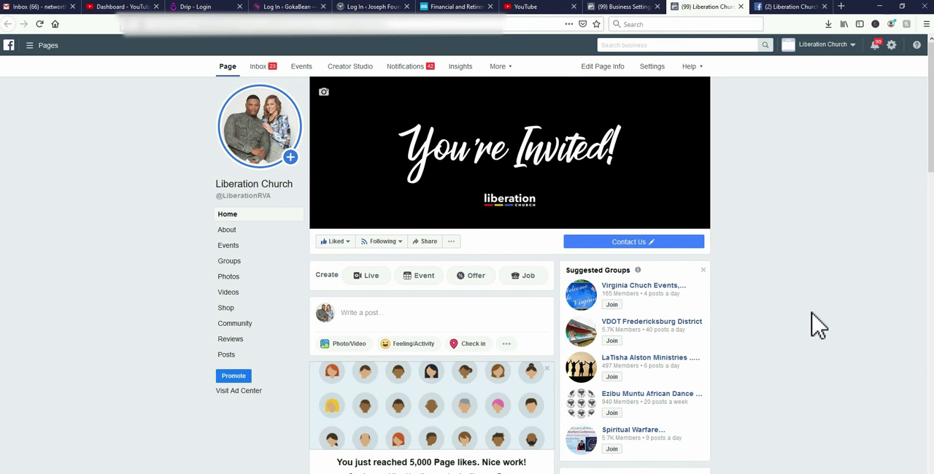
{"action": "scroll", "scroll_direction": "down", "scroll_amount": 3}
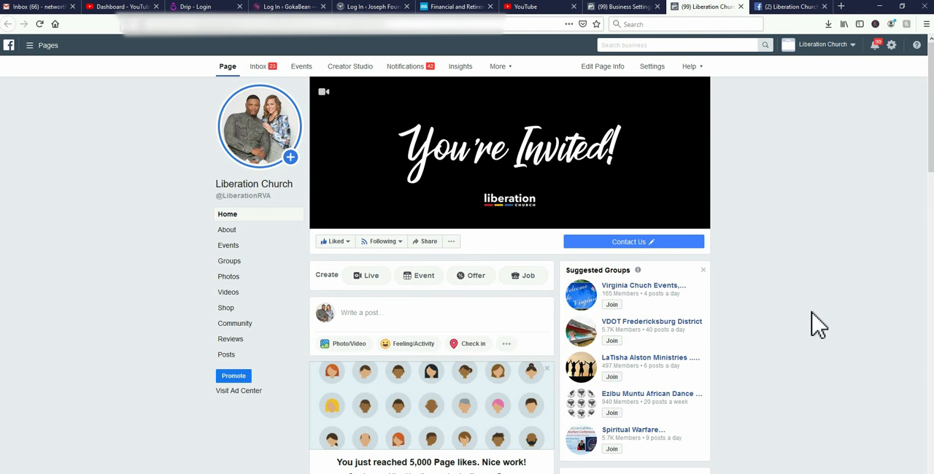
{"action": "mouse_move", "coordinate": [692, 132]}
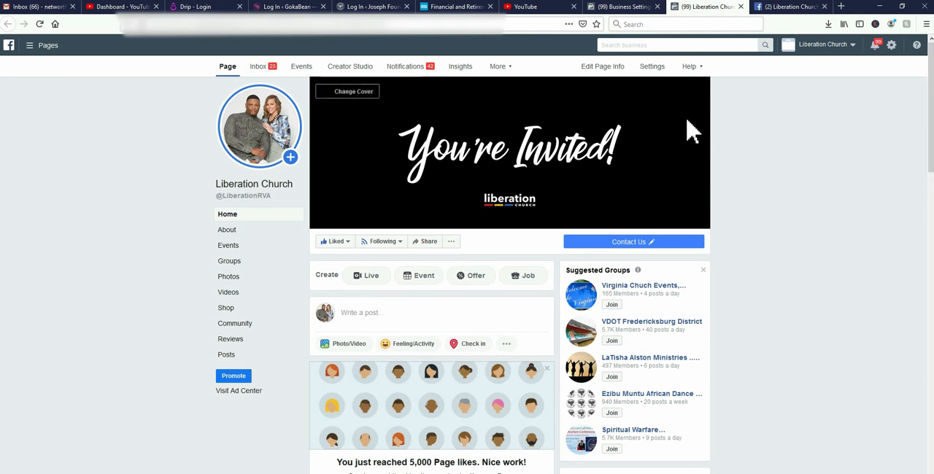
- Go to Business Settings in Business Manager, showing the people with business access
{"action": "left_click", "coordinate": [624, 9]}
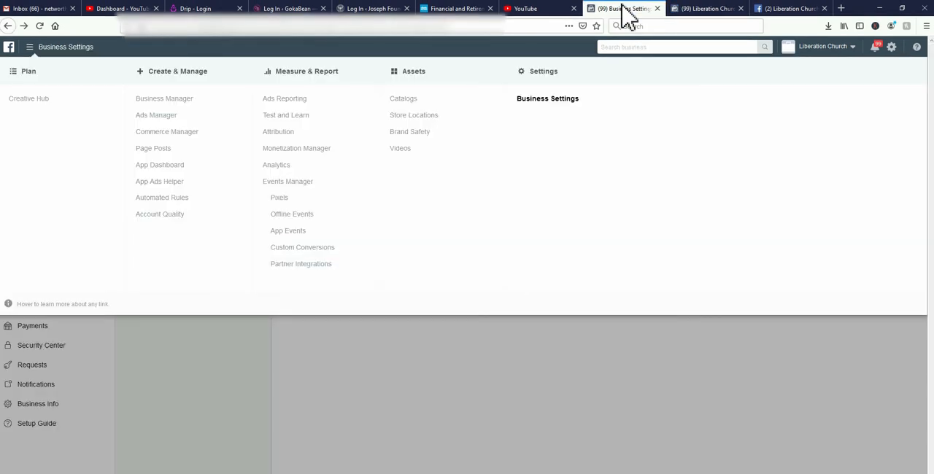
{"action": "mouse_move", "coordinate": [66, 62]}
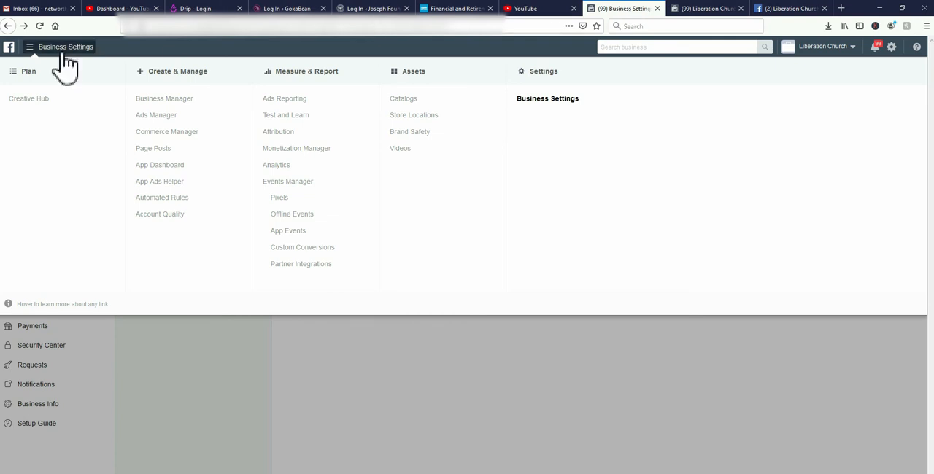
{"action": "mouse_move", "coordinate": [275, 164]}
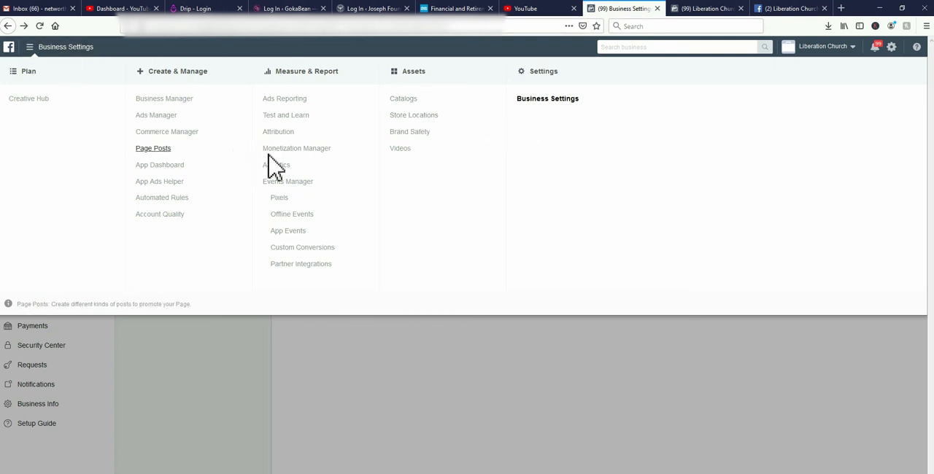
{"action": "mouse_move", "coordinate": [548, 99]}
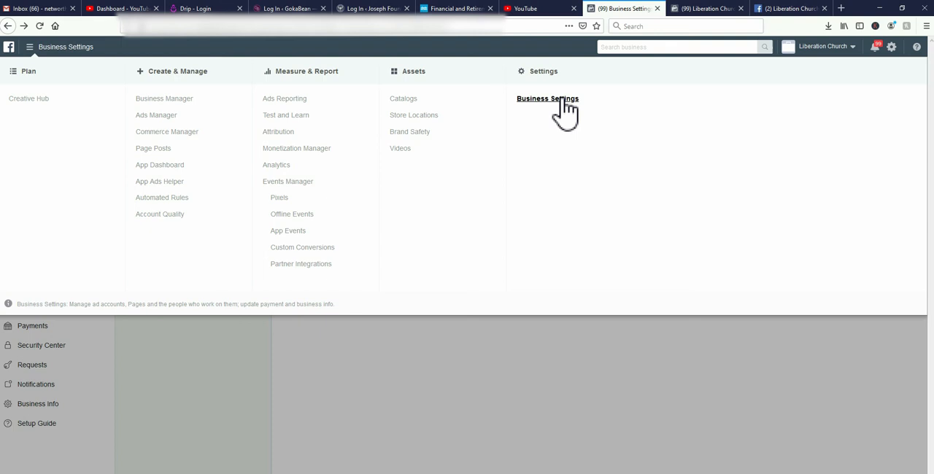
{"action": "left_click", "coordinate": [548, 99]}
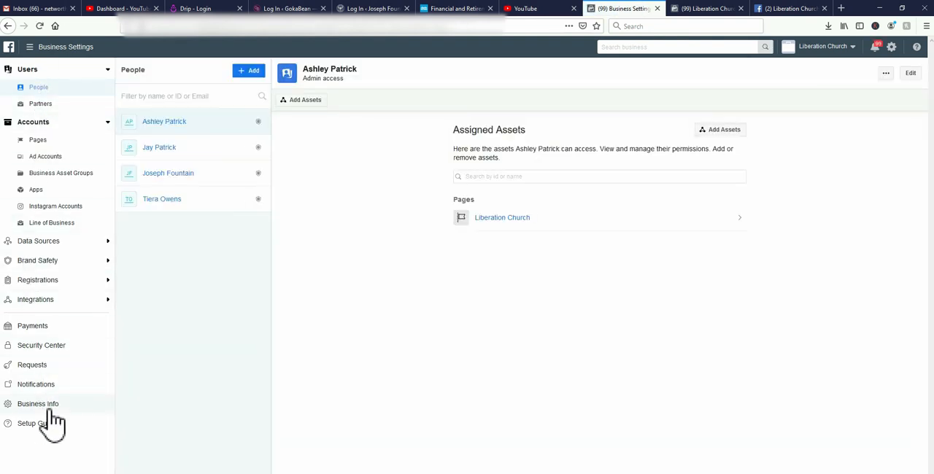
- Show Liberation Church's Business Info with the Business Options where Pages and Notifications reads Off
{"action": "left_click", "coordinate": [38, 403]}
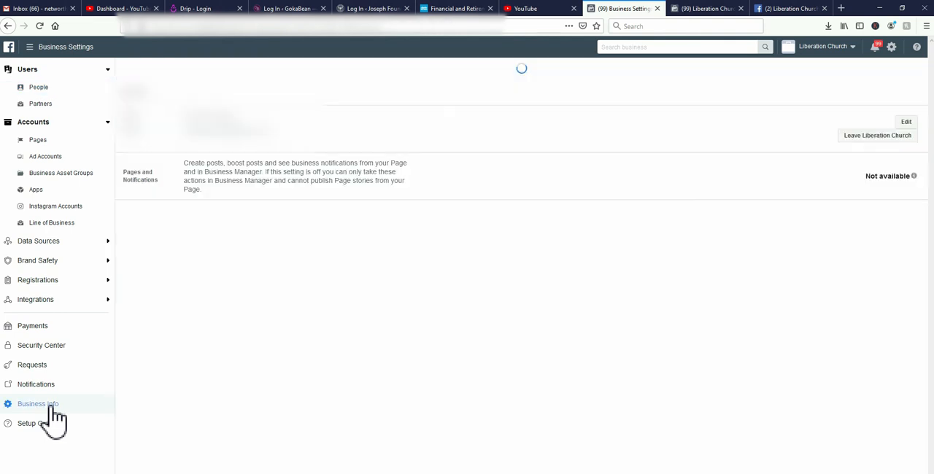
{"action": "left_click", "coordinate": [38, 402]}
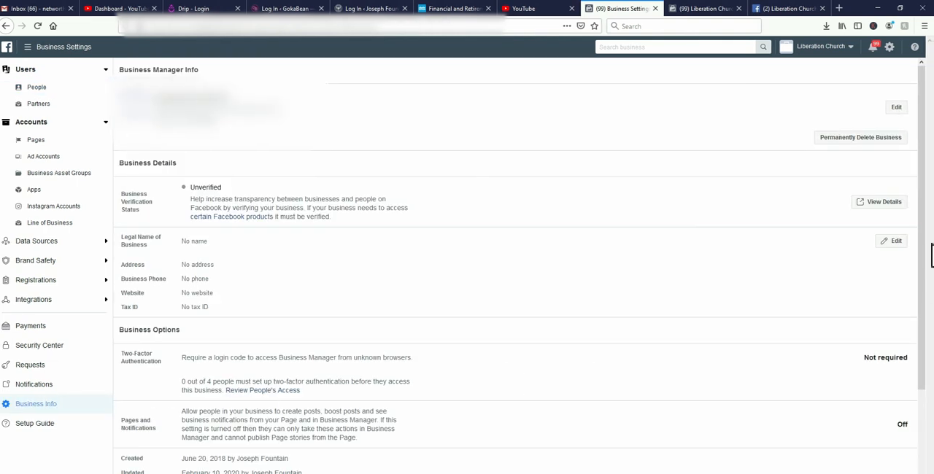
{"action": "scroll", "scroll_direction": "down", "scroll_amount": 3}
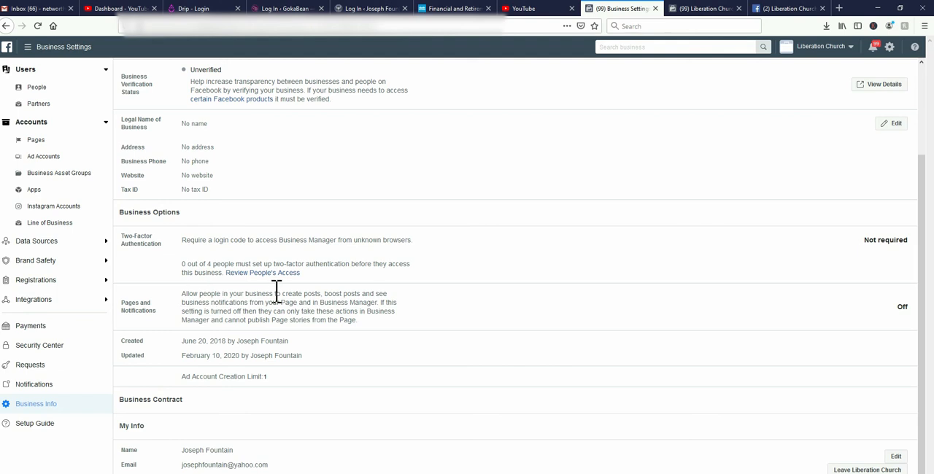
{"action": "mouse_move", "coordinate": [321, 299]}
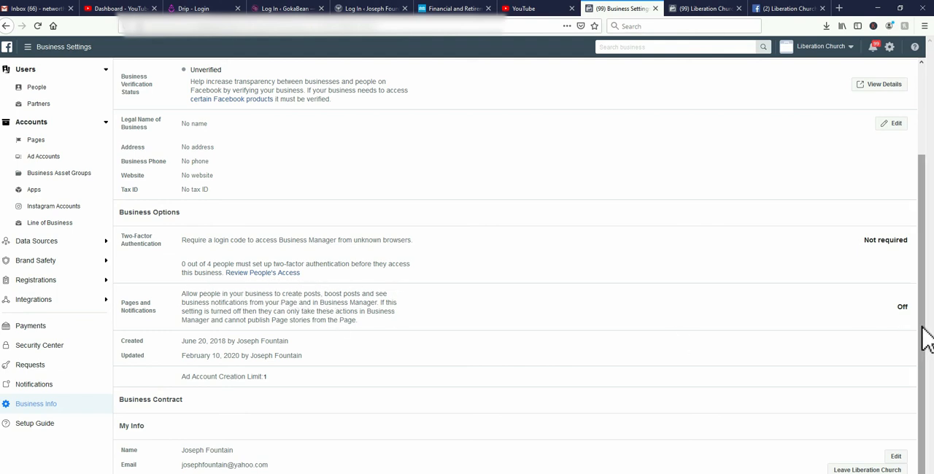
{"action": "scroll", "scroll_direction": "down", "scroll_amount": 3}
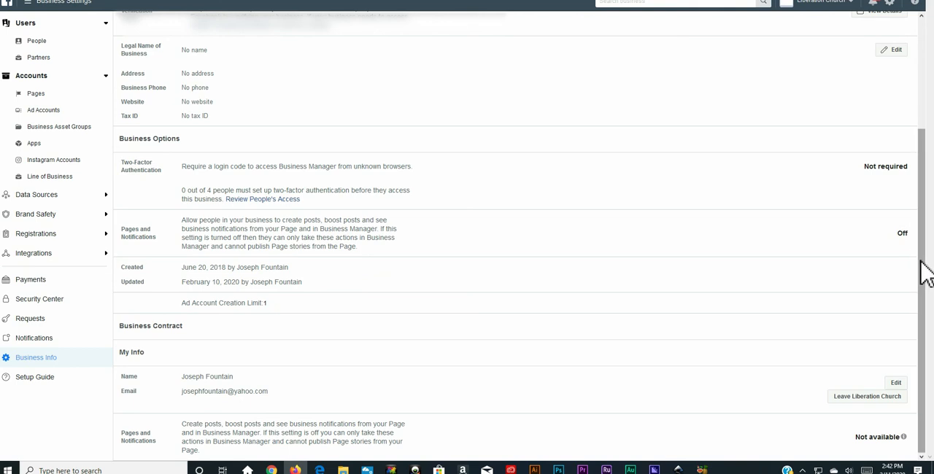
{"action": "mouse_move", "coordinate": [927, 285]}
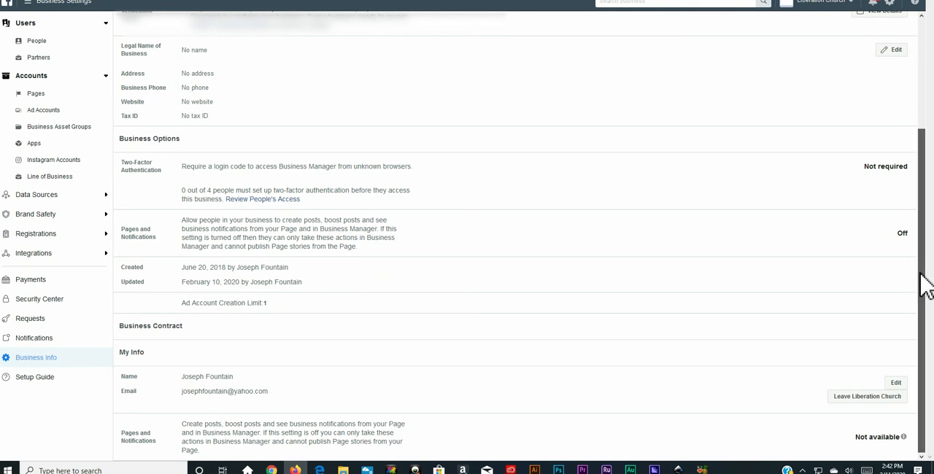
{"action": "mouse_move", "coordinate": [905, 453]}
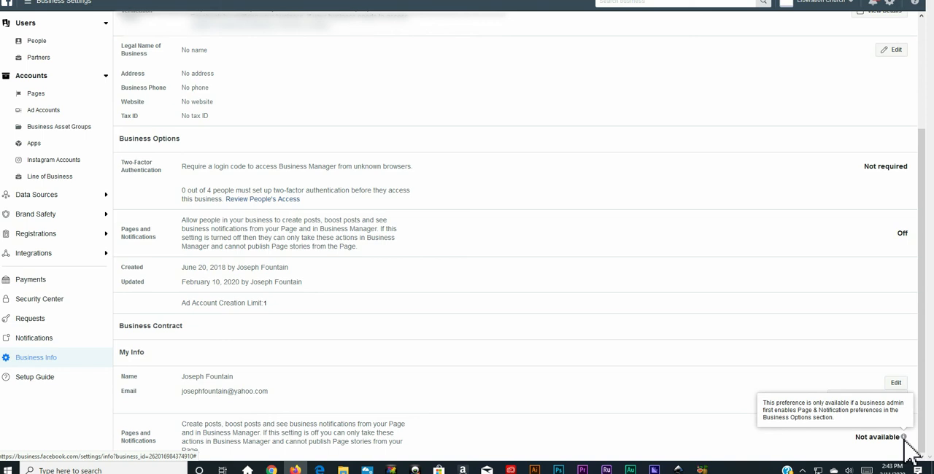
{"action": "mouse_move", "coordinate": [596, 256]}
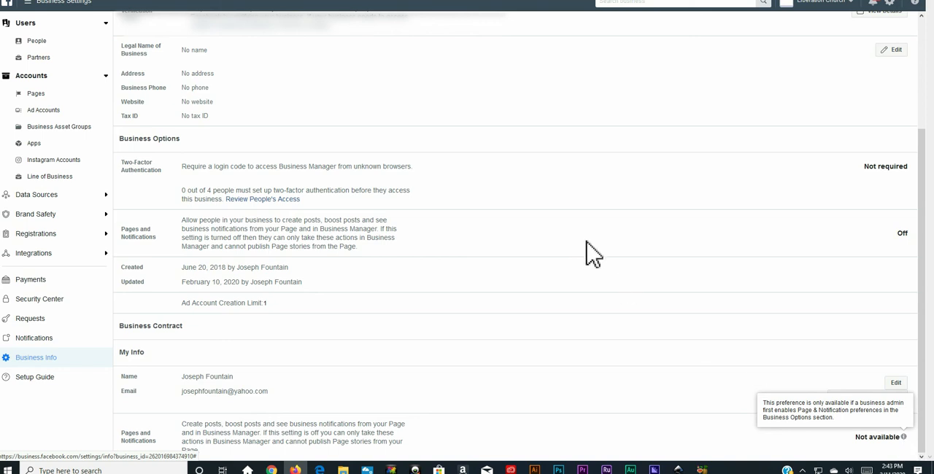
{"action": "mouse_move", "coordinate": [524, 228]}
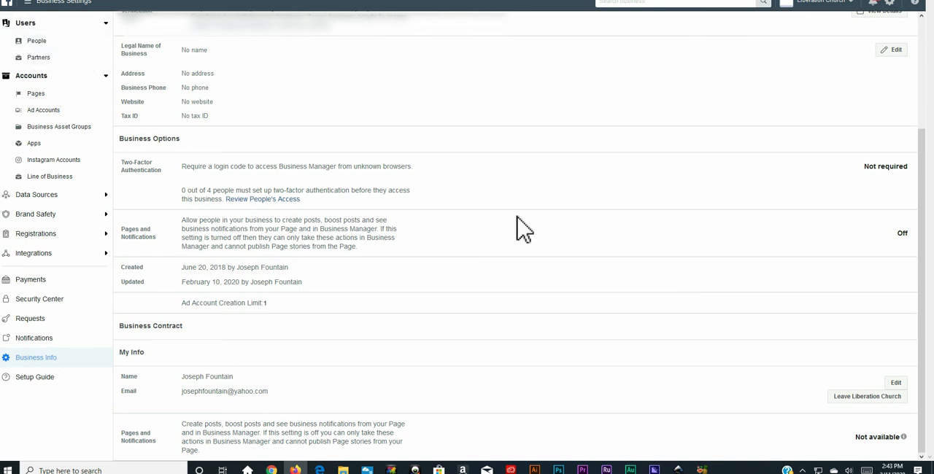
{"action": "mouse_move", "coordinate": [927, 283]}
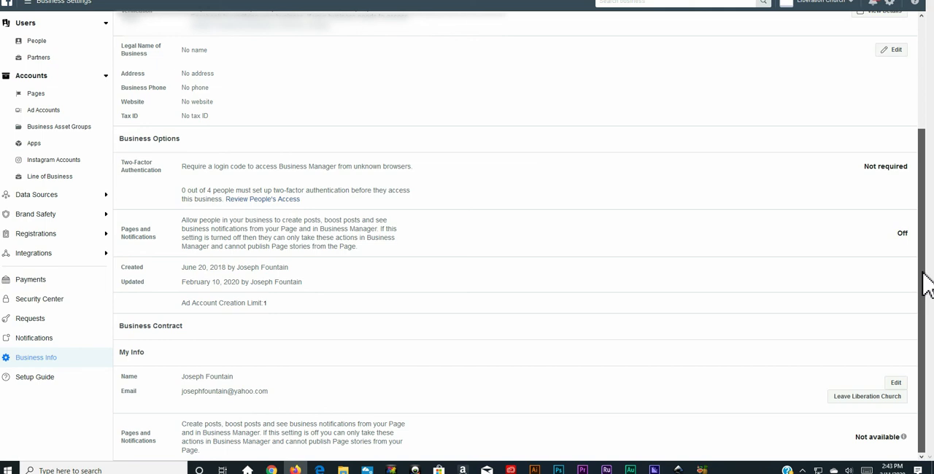
{"action": "scroll", "scroll_direction": "up", "scroll_amount": 3}
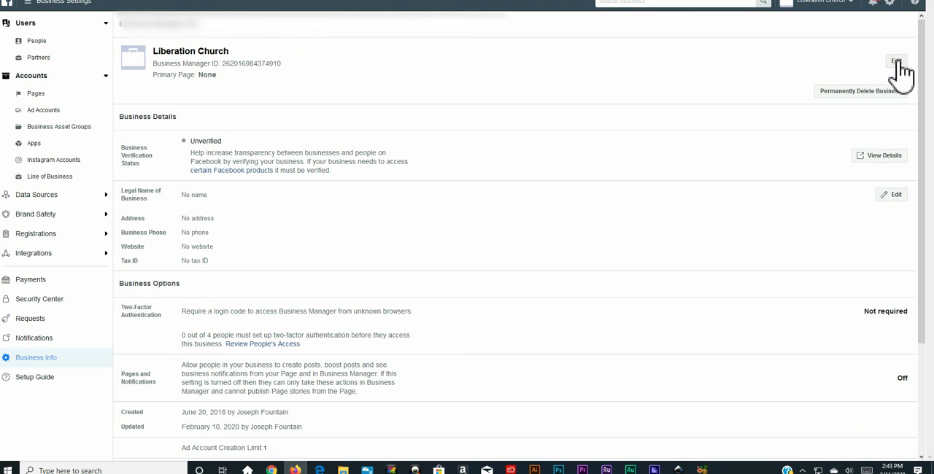
{"action": "mouse_move", "coordinate": [899, 73]}
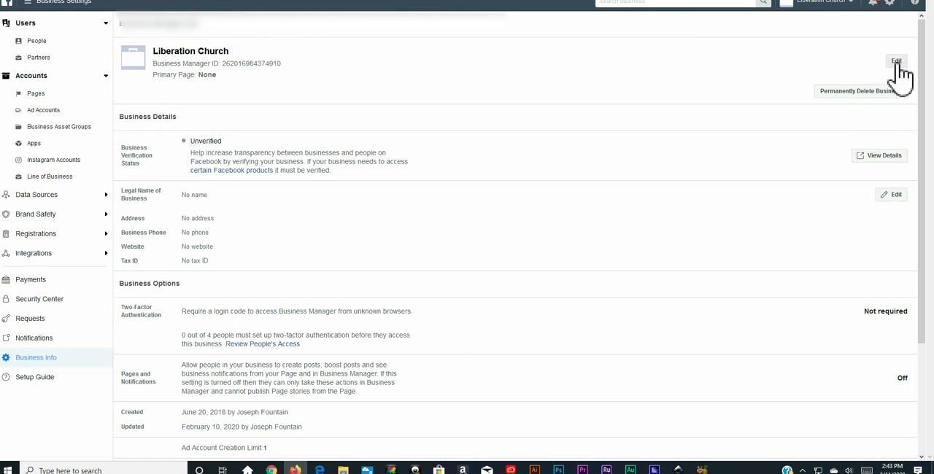
- Edit the business info and switch the Pages and Notifications option to On
{"action": "left_click", "coordinate": [896, 61]}
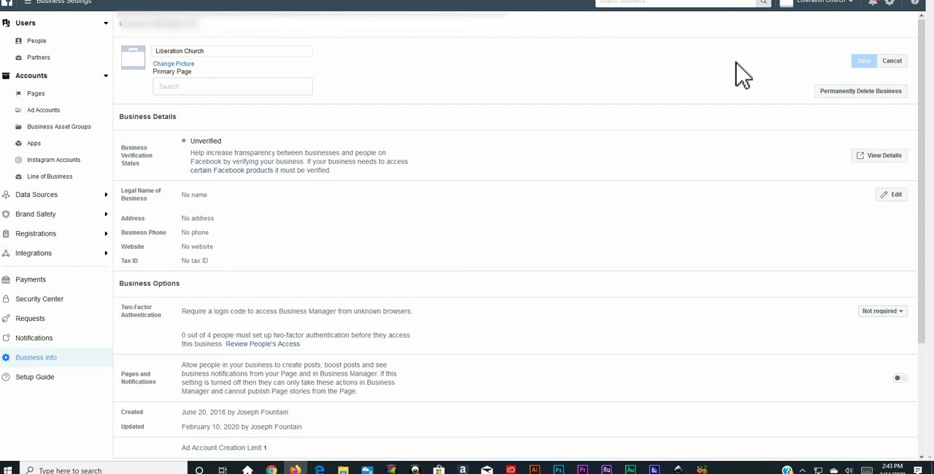
{"action": "mouse_move", "coordinate": [276, 76]}
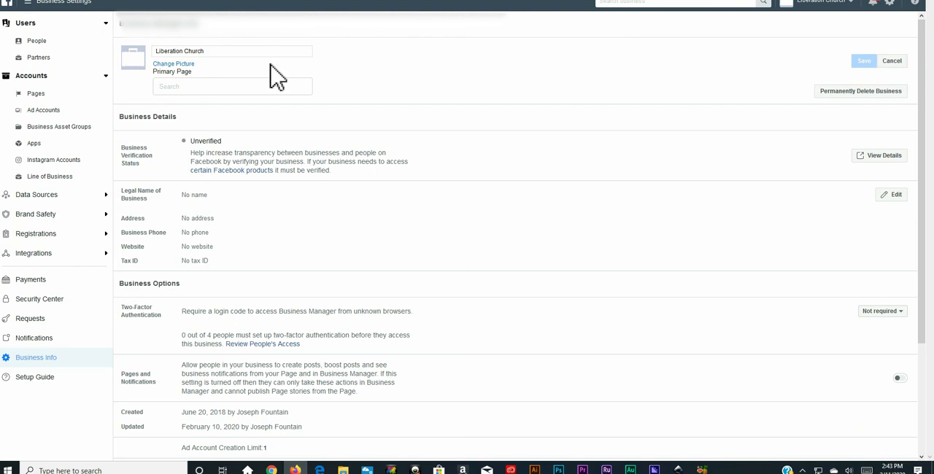
{"action": "left_click", "coordinate": [231, 50]}
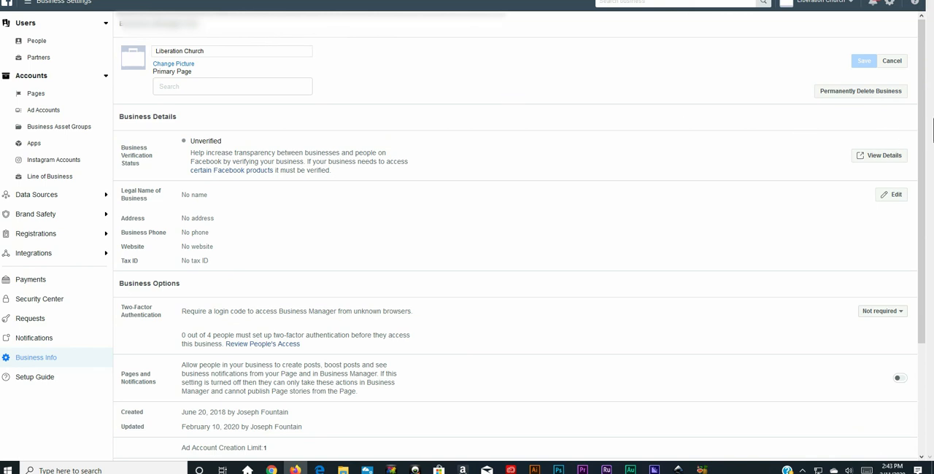
{"action": "mouse_move", "coordinate": [918, 302]}
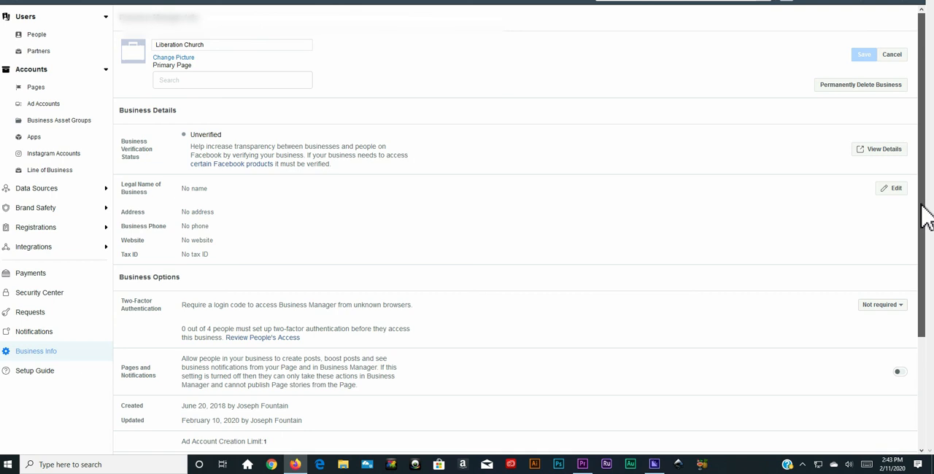
{"action": "scroll", "scroll_direction": "down", "scroll_amount": 3}
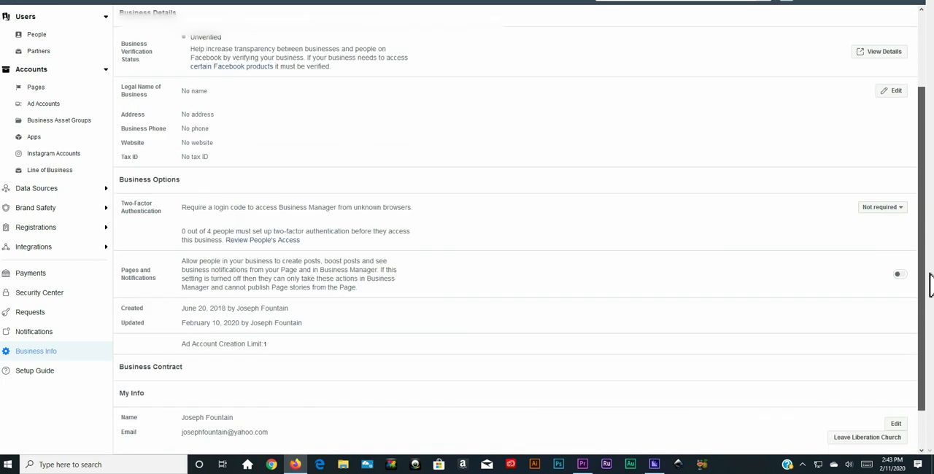
{"action": "scroll", "scroll_direction": "up", "scroll_amount": 3}
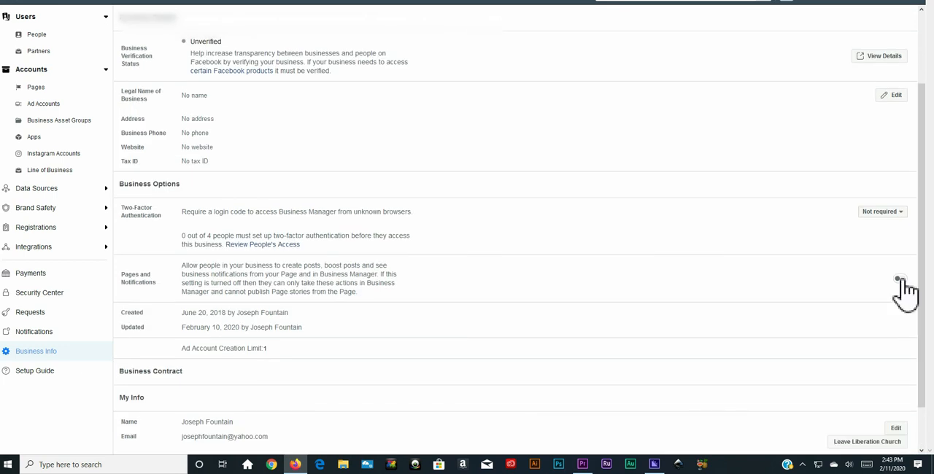
{"action": "left_click", "coordinate": [900, 278]}
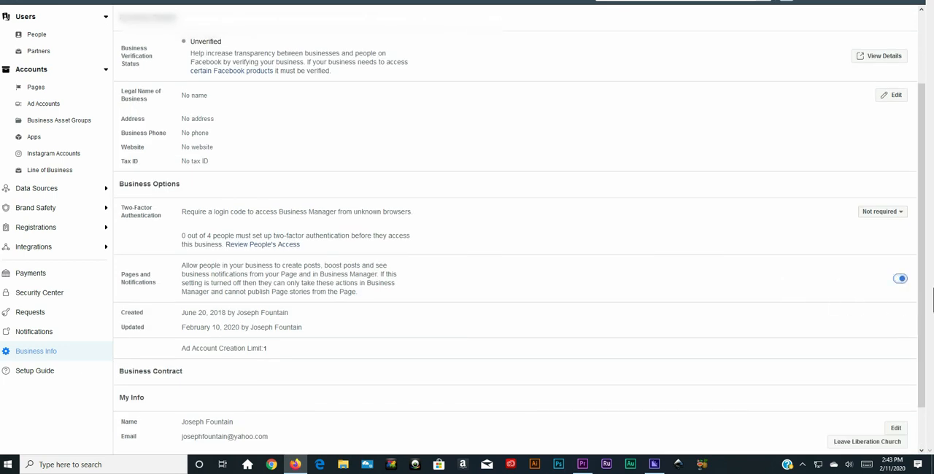
{"action": "mouse_move", "coordinate": [925, 287]}
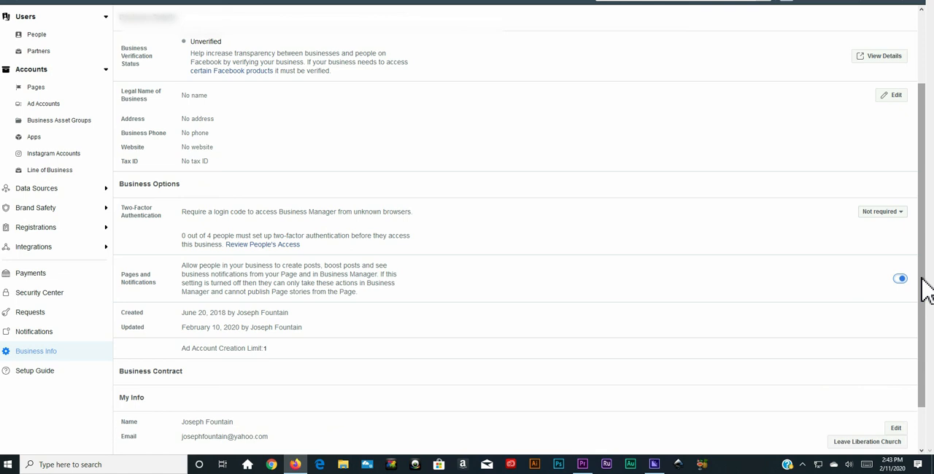
- Save the business settings so Pages and Notifications reads On, then return to the Page's tab
{"action": "scroll", "scroll_direction": "up", "scroll_amount": 3}
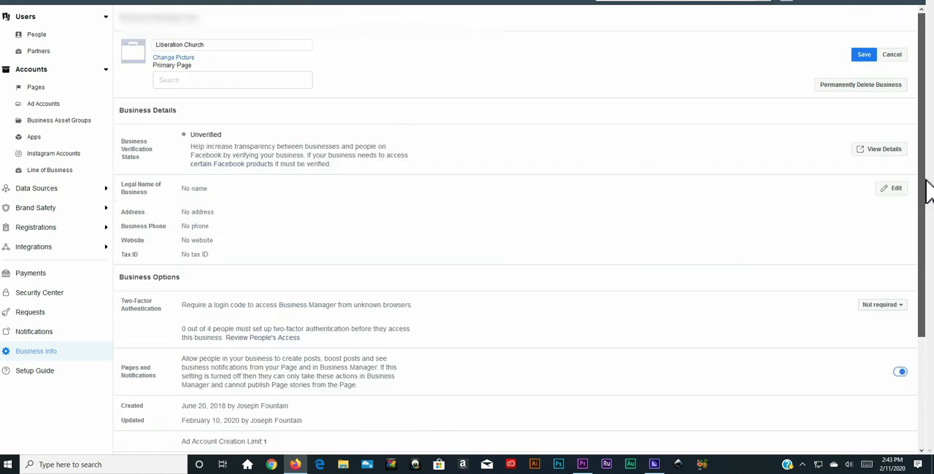
{"action": "left_click", "coordinate": [864, 54]}
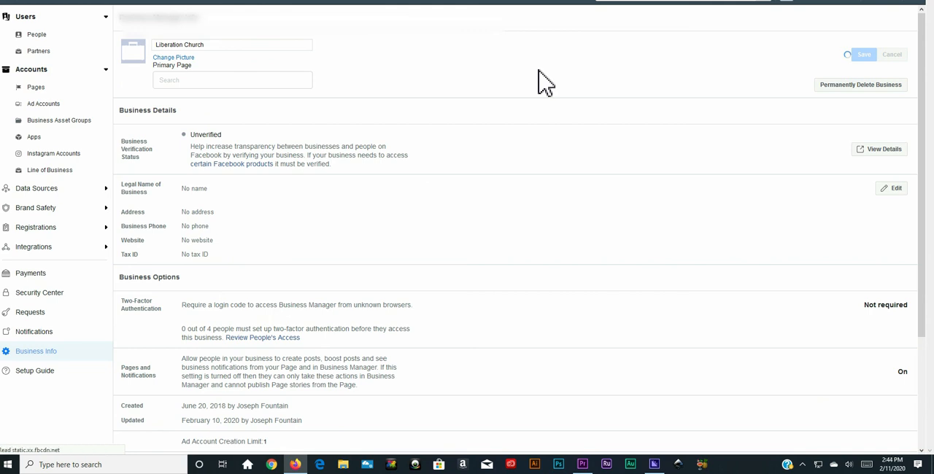
{"action": "left_click", "coordinate": [786, 8]}
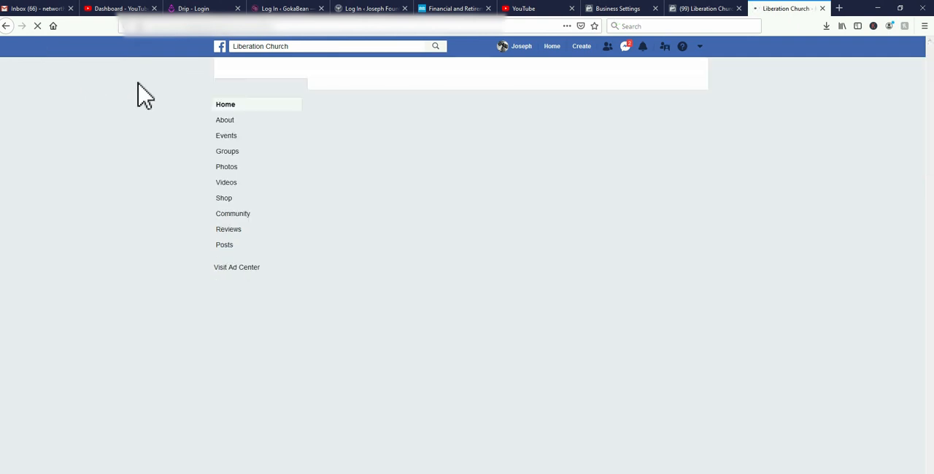
{"action": "mouse_move", "coordinate": [302, 101]}
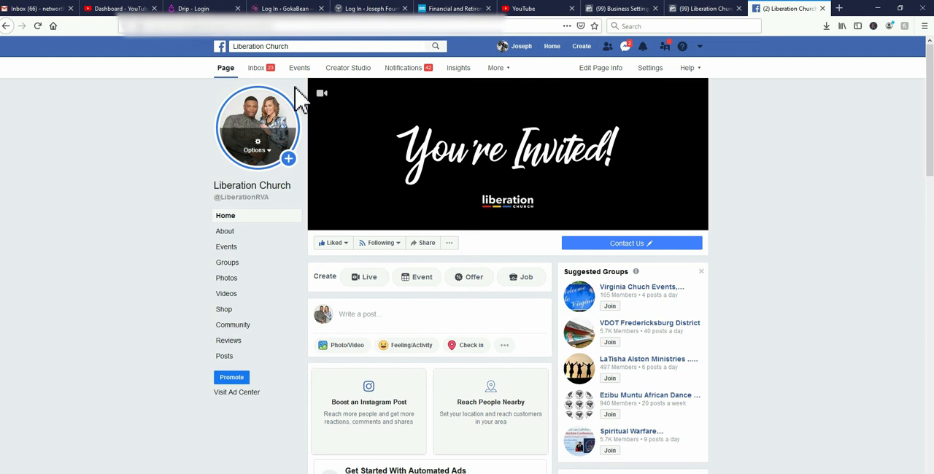
{"action": "mouse_move", "coordinate": [926, 365]}
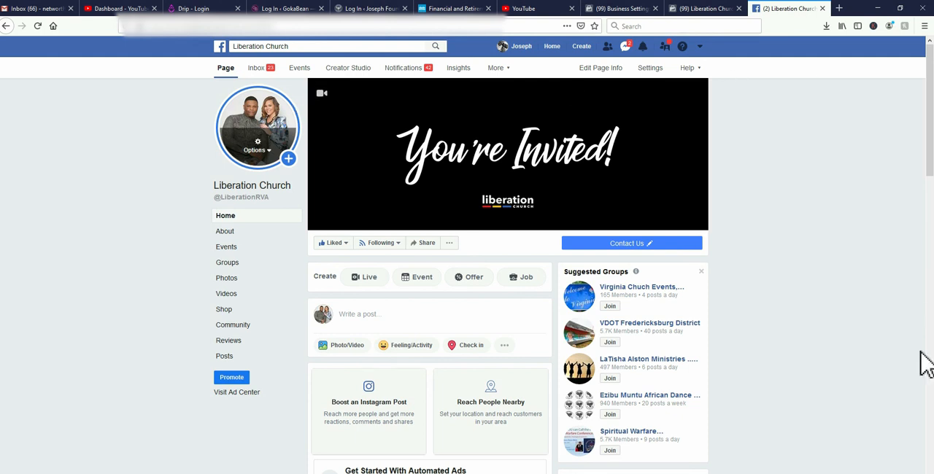
- Find a post on the reloaded Liberation Church page and list the identities available to act as
{"action": "scroll", "scroll_direction": "down", "scroll_amount": 3}
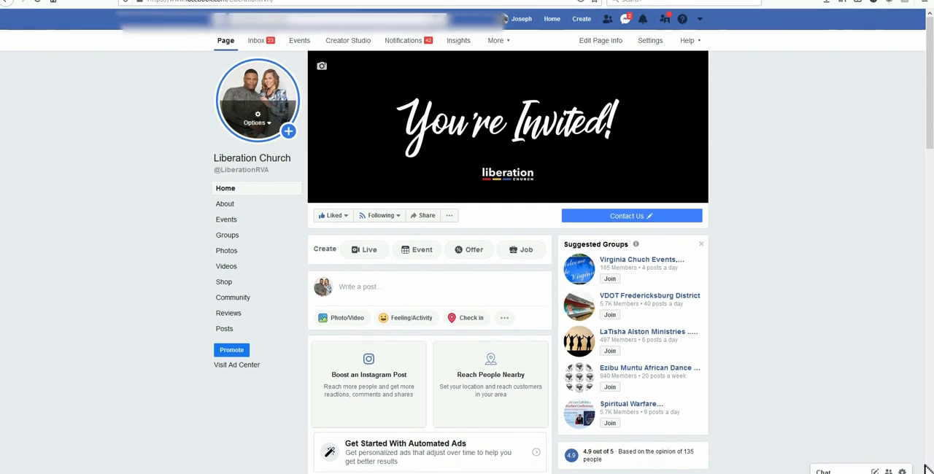
{"action": "mouse_move", "coordinate": [926, 117]}
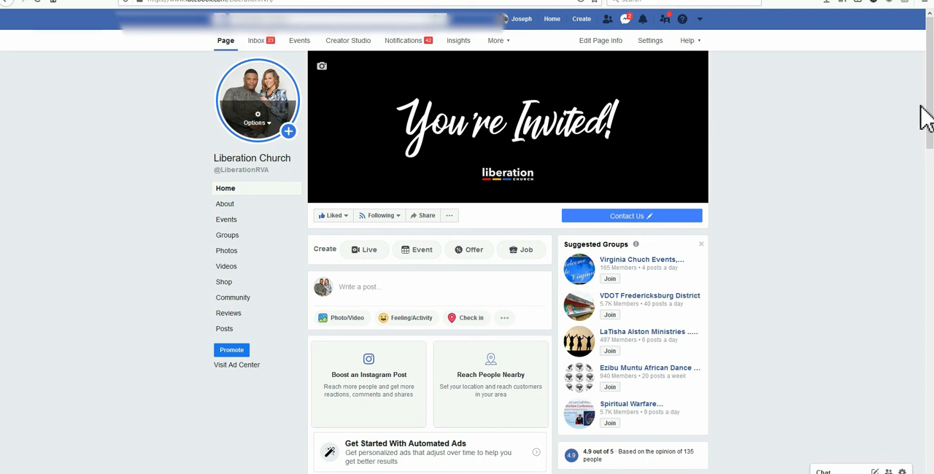
{"action": "scroll", "scroll_direction": "down", "scroll_amount": 3}
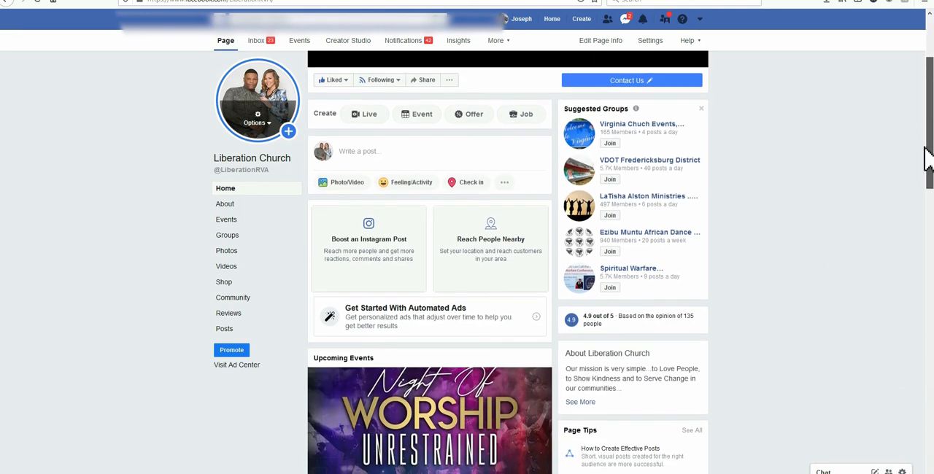
{"action": "scroll", "scroll_direction": "up", "scroll_amount": 3}
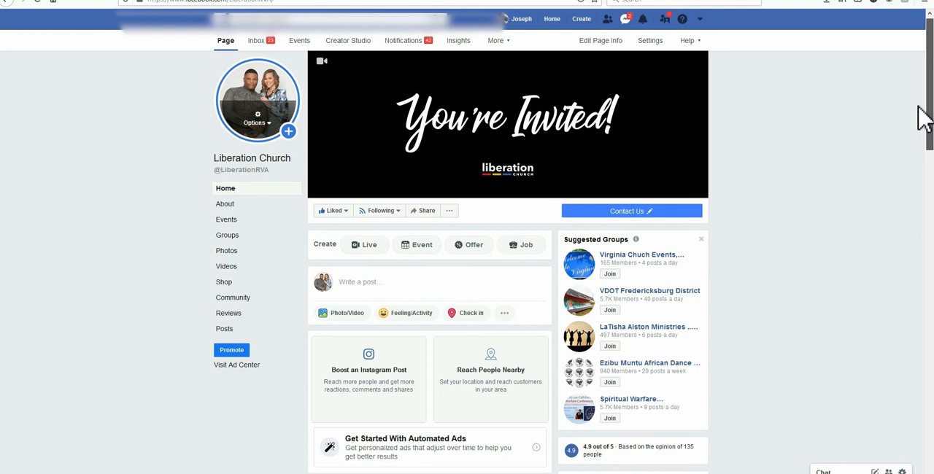
{"action": "mouse_move", "coordinate": [838, 192]}
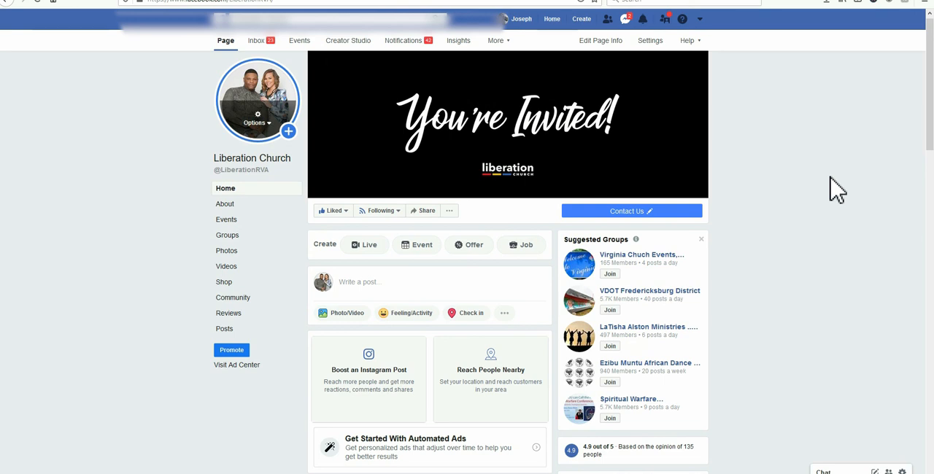
{"action": "scroll", "scroll_direction": "down", "scroll_amount": 3}
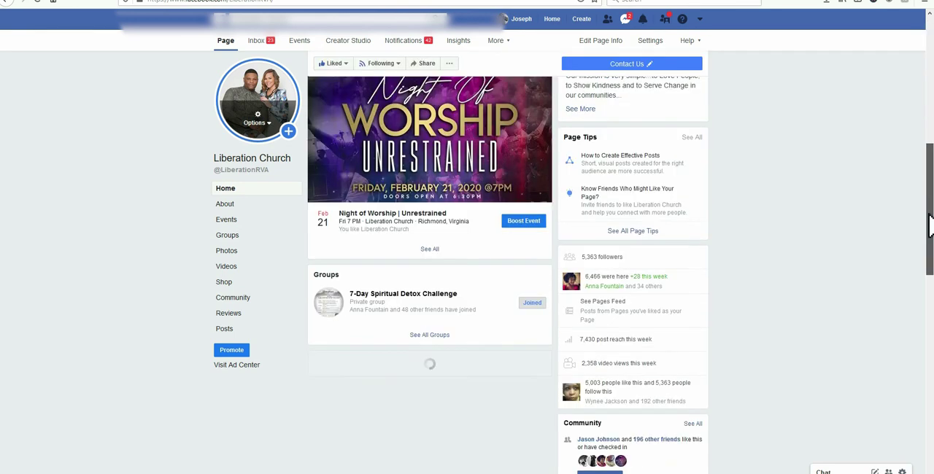
{"action": "scroll", "scroll_direction": "down", "scroll_amount": 3}
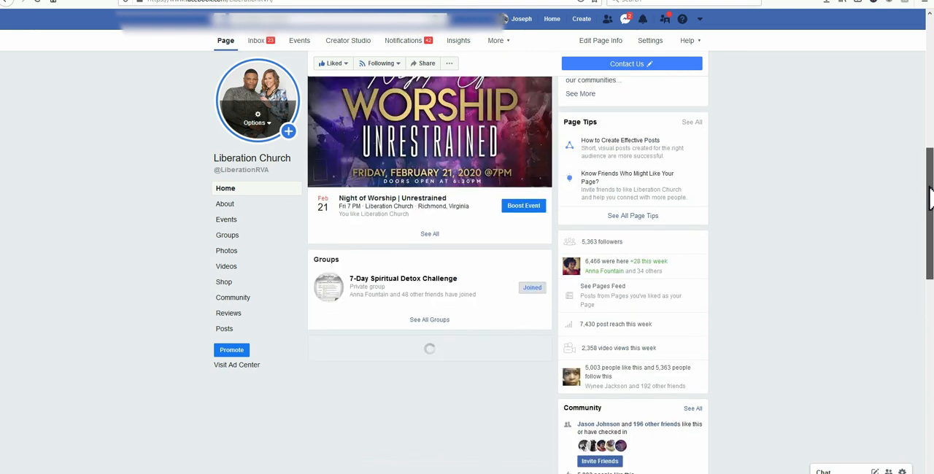
{"action": "scroll", "scroll_direction": "up", "scroll_amount": 3}
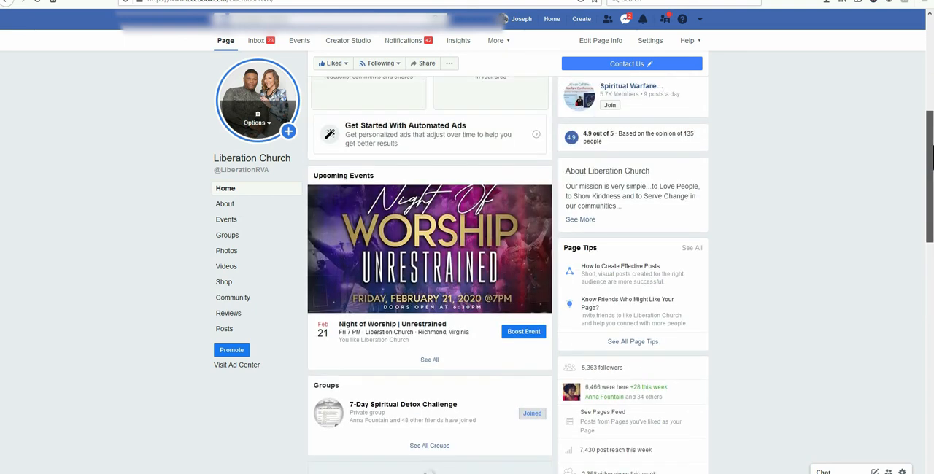
{"action": "scroll", "scroll_direction": "down", "scroll_amount": 3}
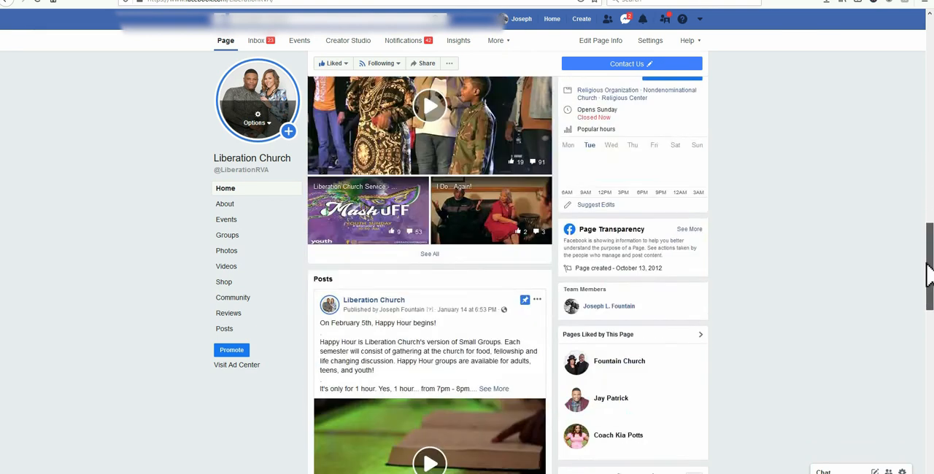
{"action": "scroll", "scroll_direction": "down", "scroll_amount": 3}
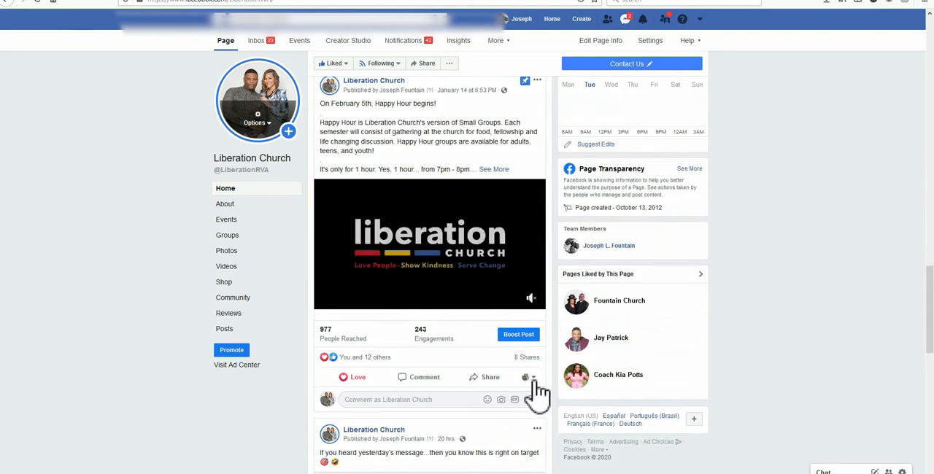
{"action": "left_click", "coordinate": [533, 377]}
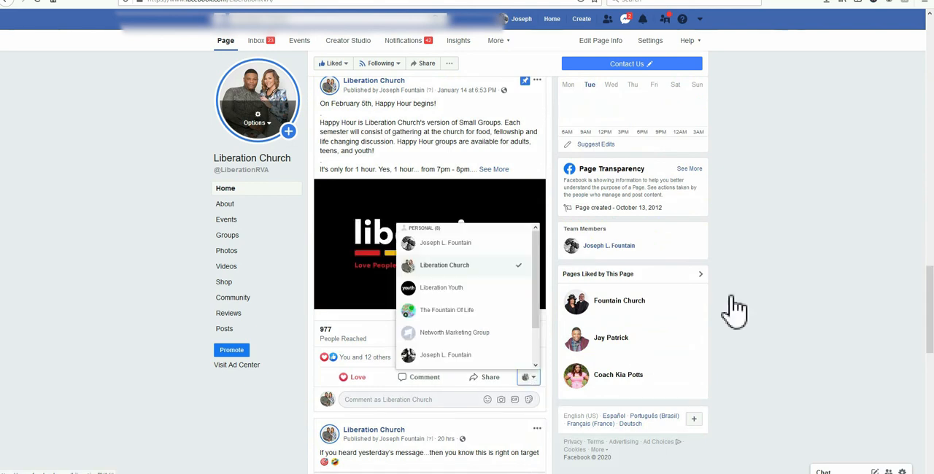